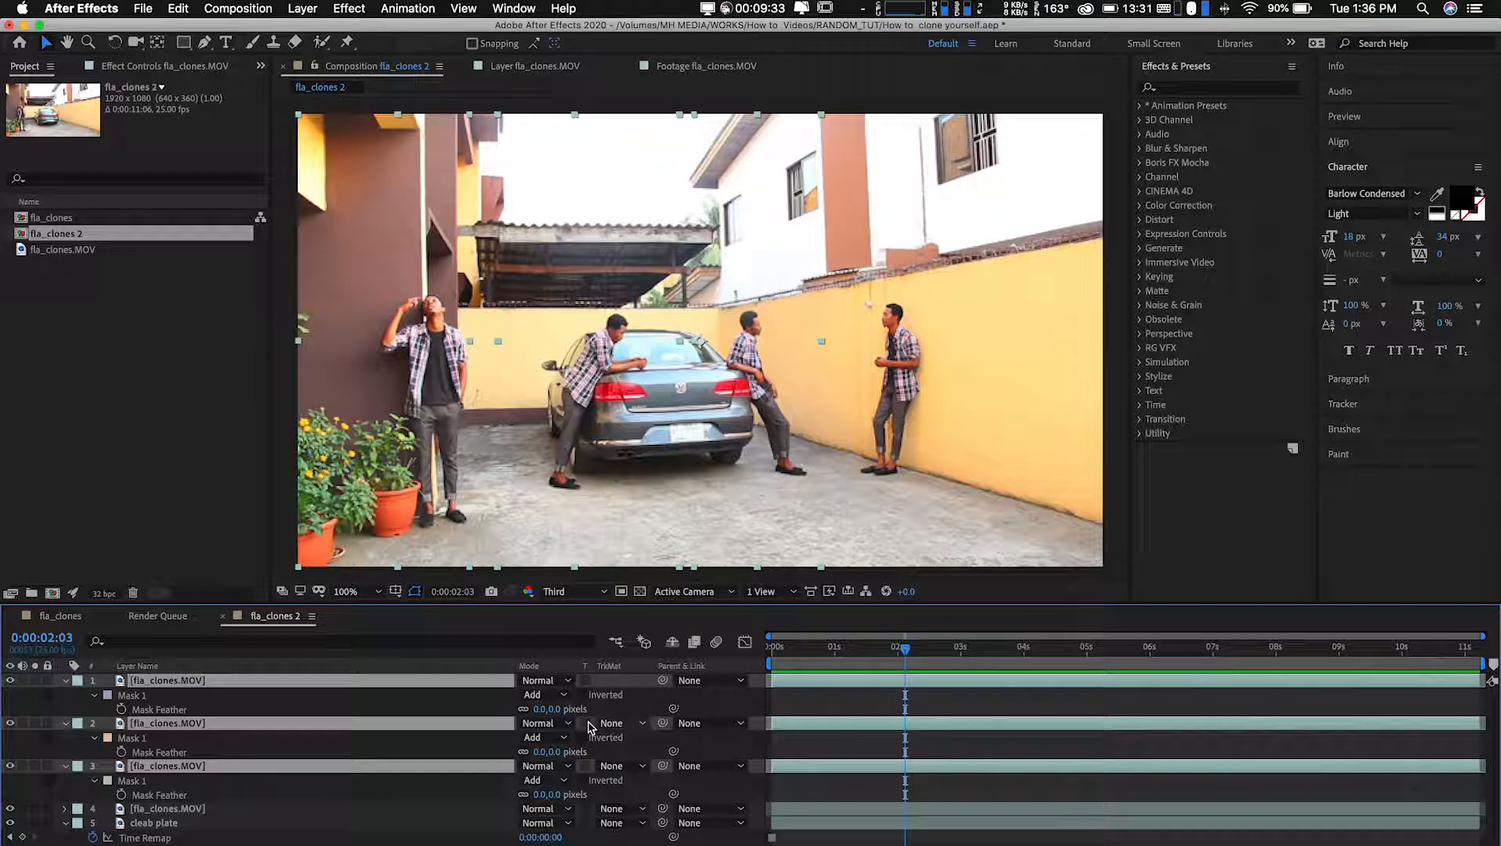
Set layer 1's Mask Feather to 5 pixels and return the playhead to the start.
double_click(546, 709)
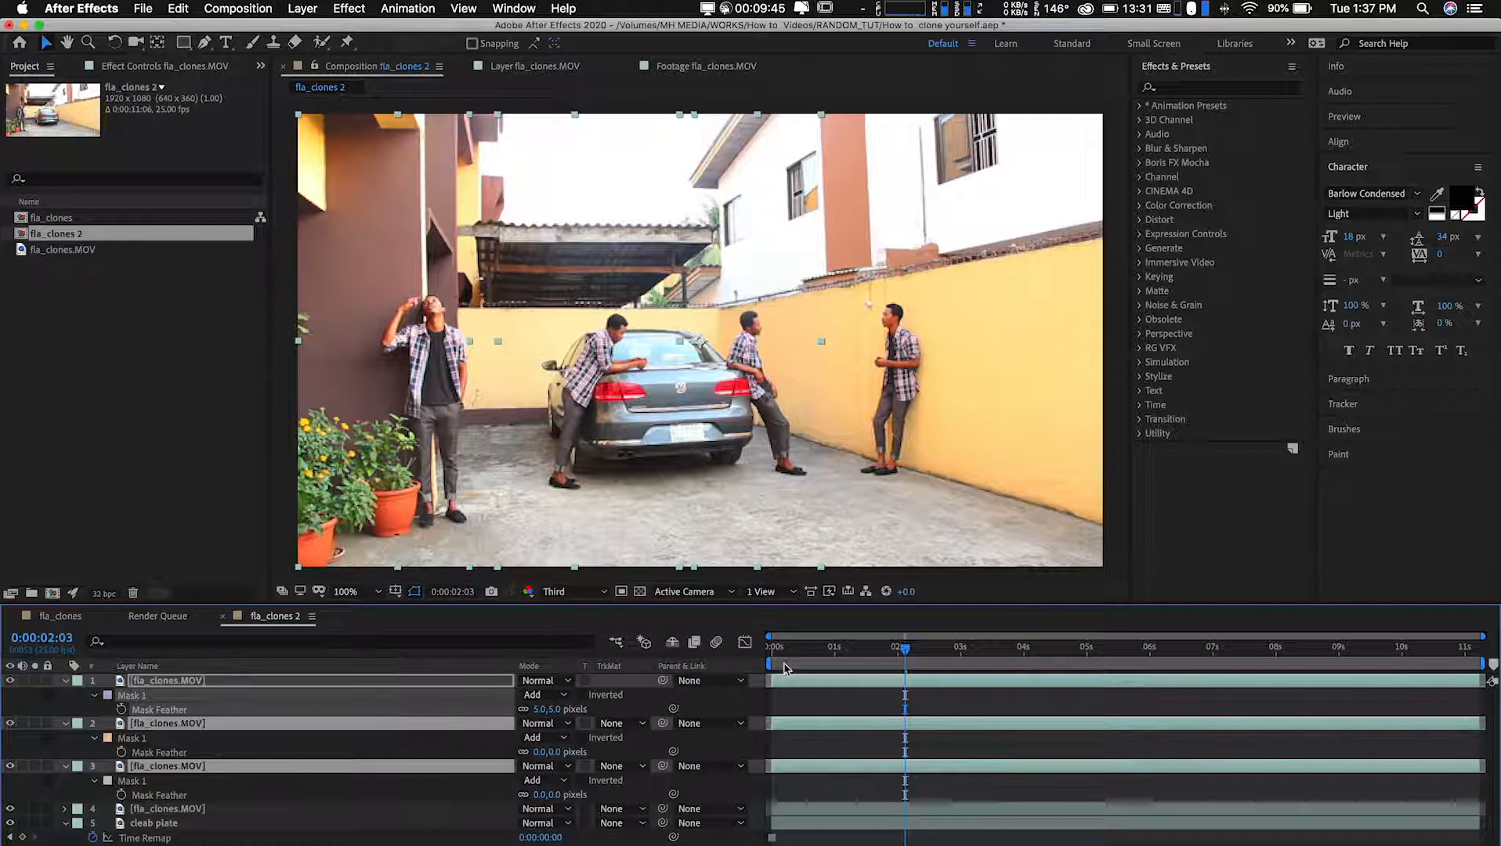
click(772, 646)
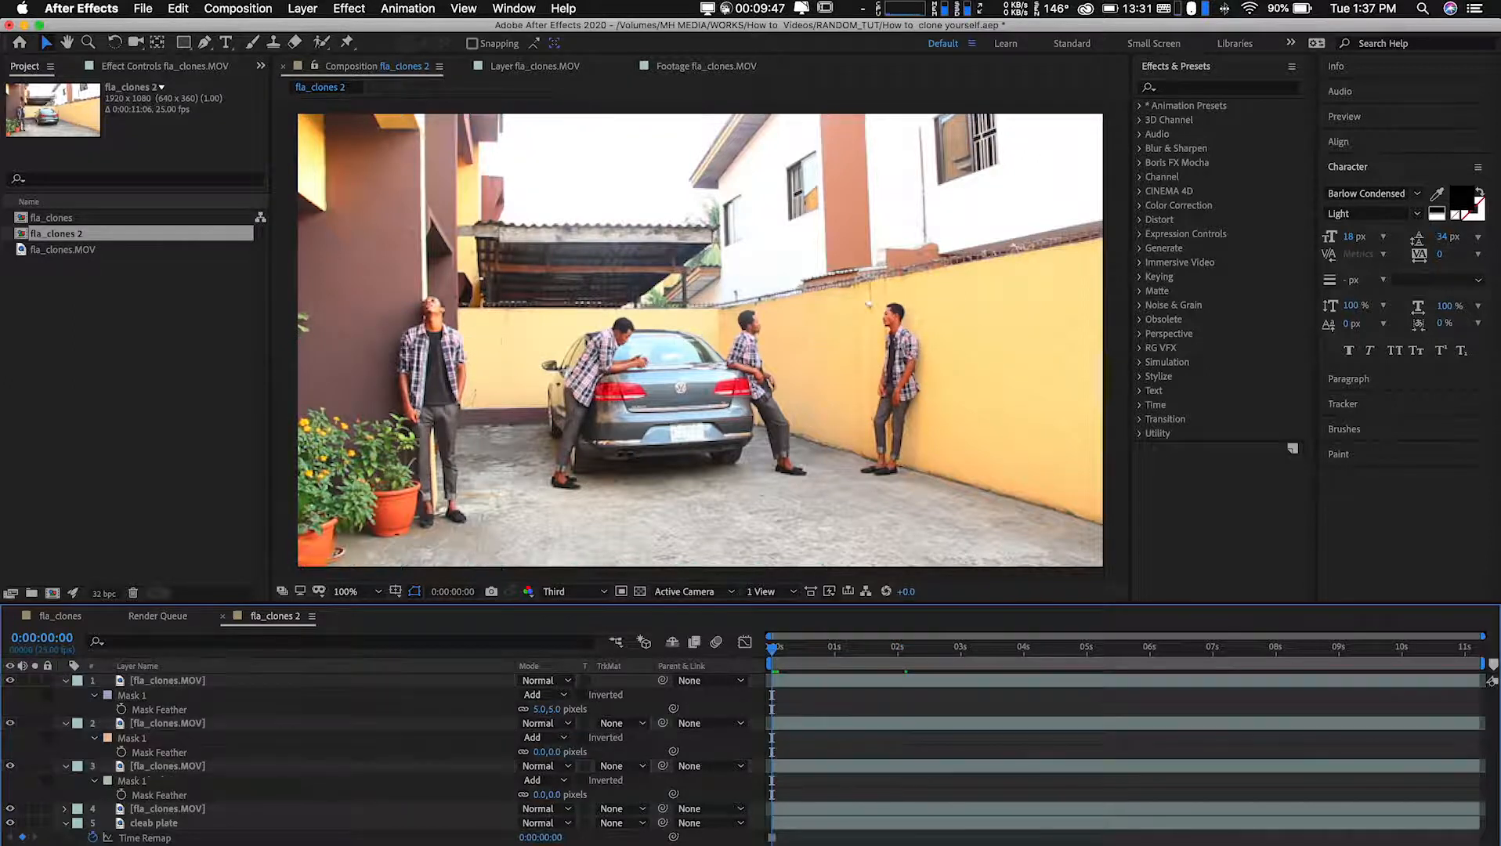